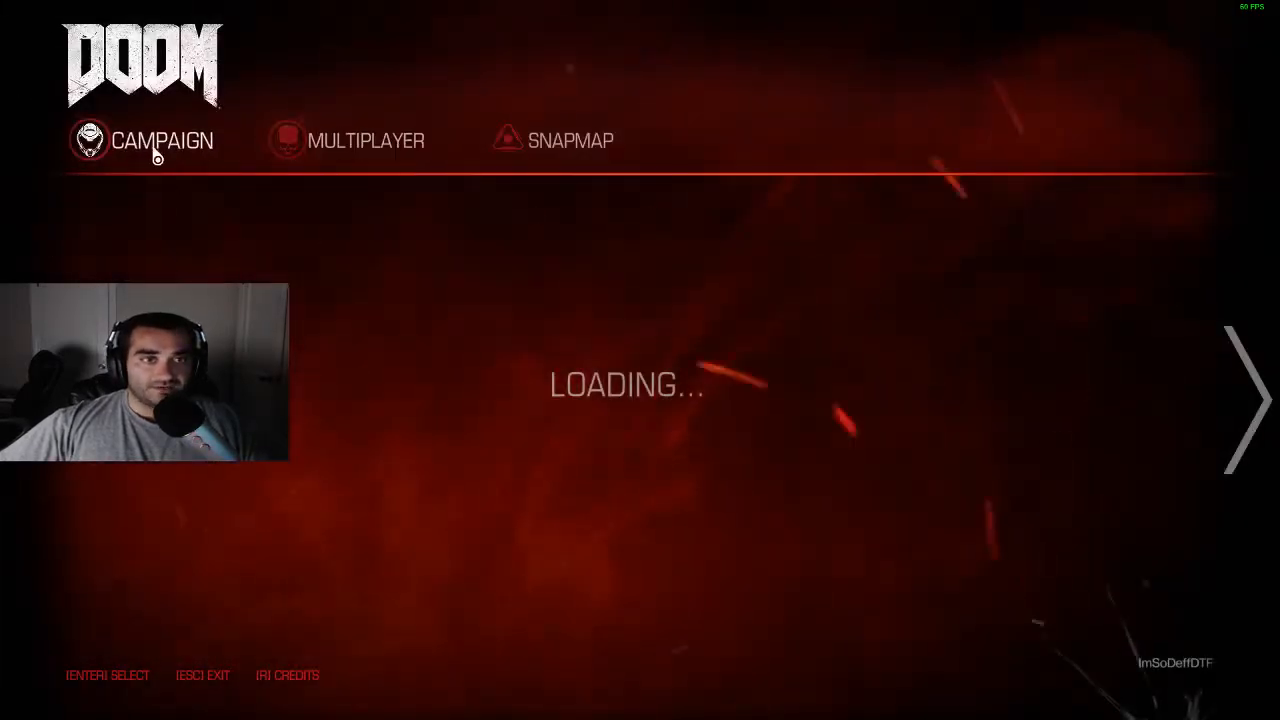
Load the saved campaign from game slot 1, bringing up the Argent Facility briefing
left_click(162, 140)
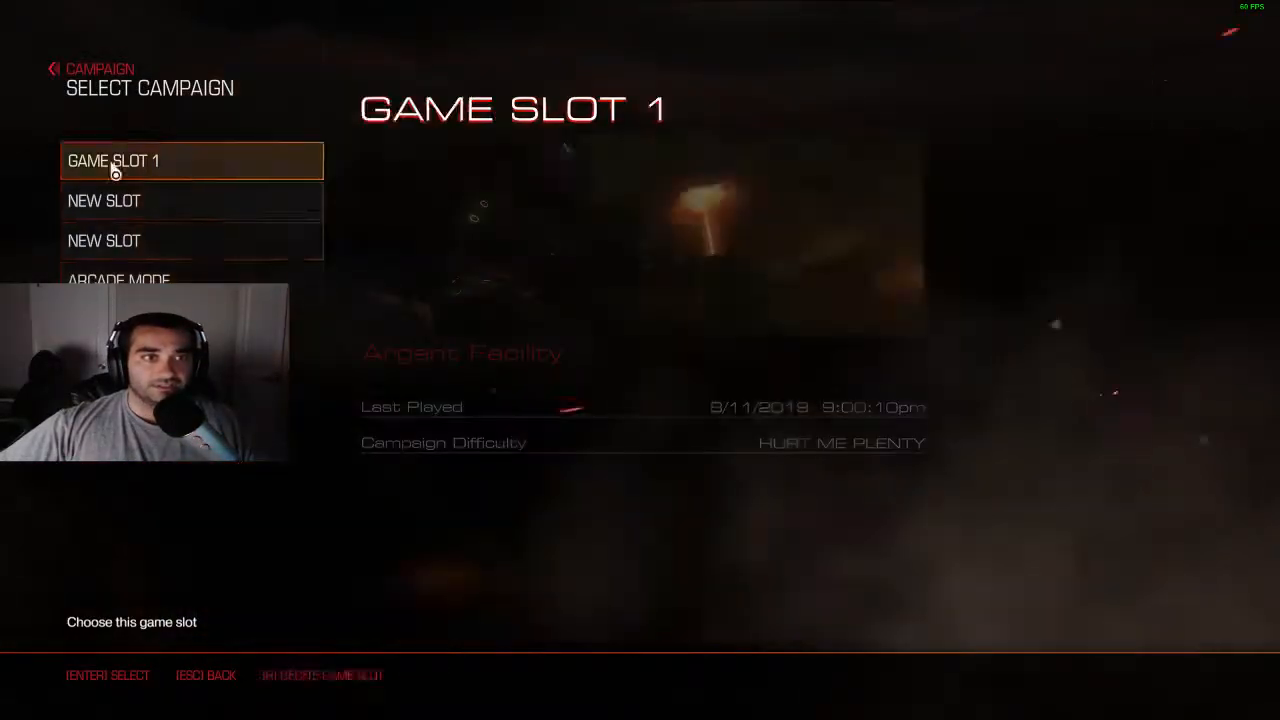
left_click(112, 160)
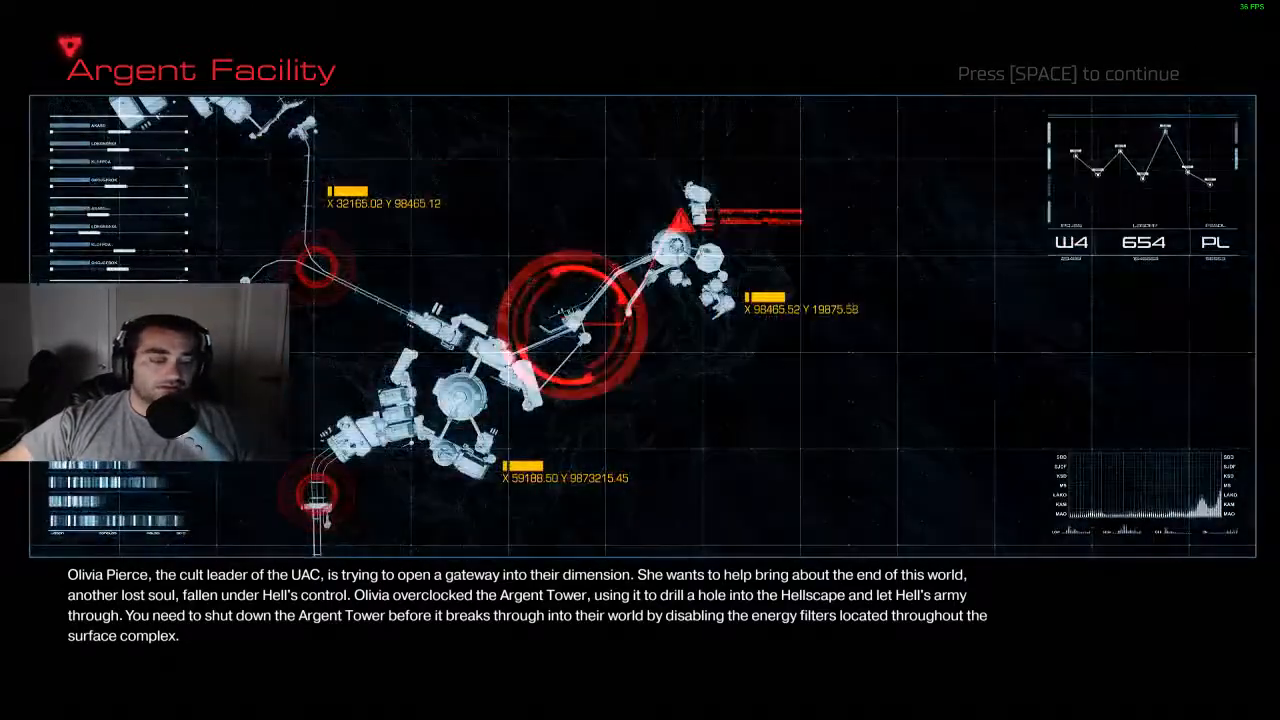
Start the Argent Facility mission past the briefing, then pause on the in-game menu
key("space")
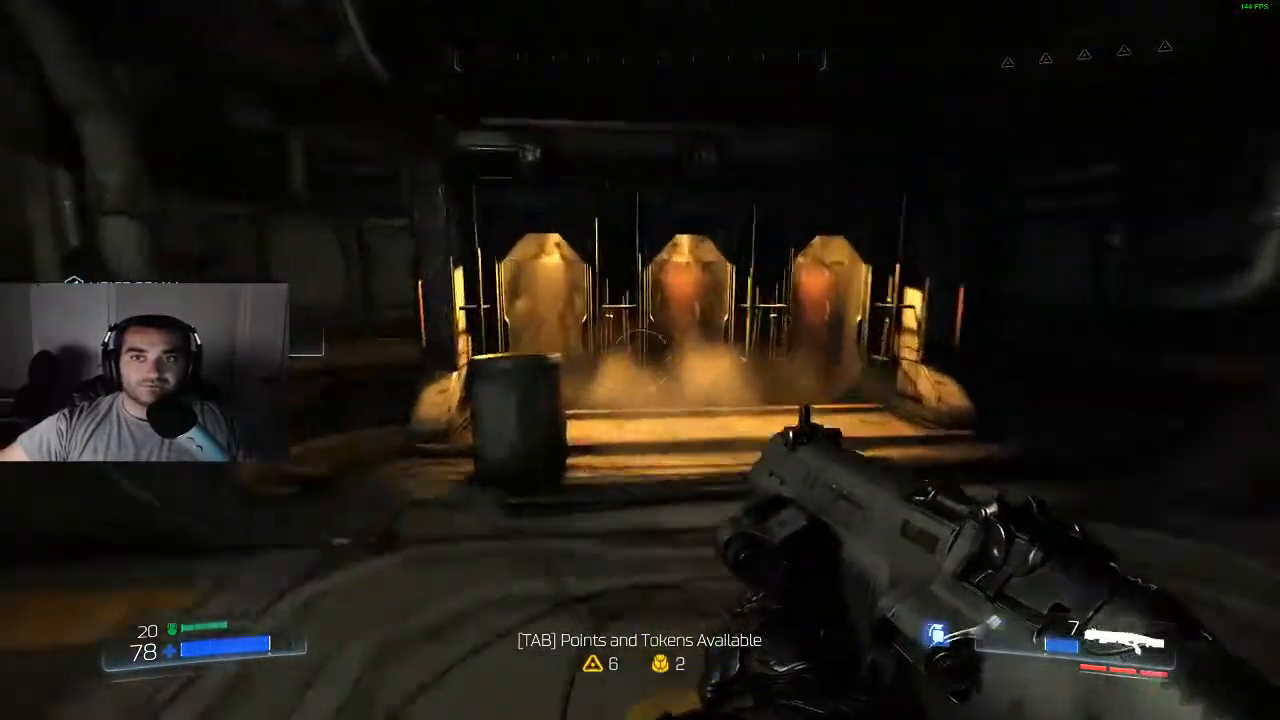
key("Escape")
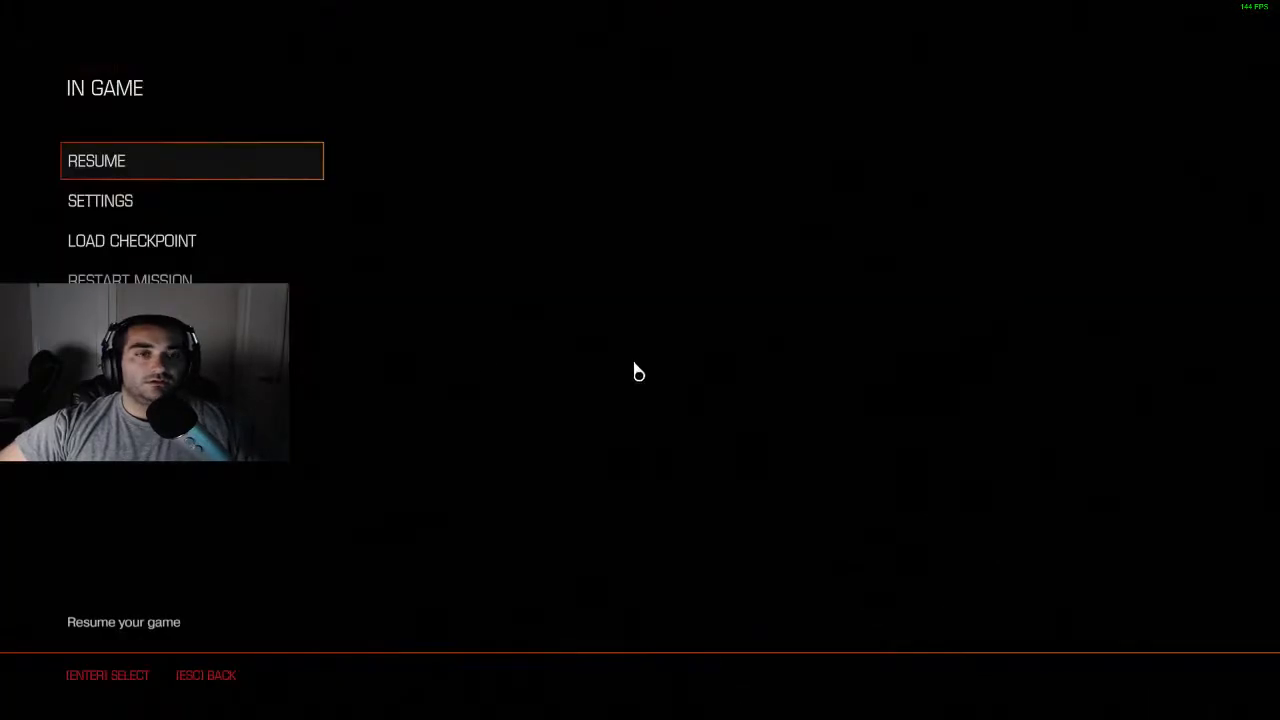
Review the Advanced, Video and Game settings pages, then resume gameplay
left_click(100, 200)
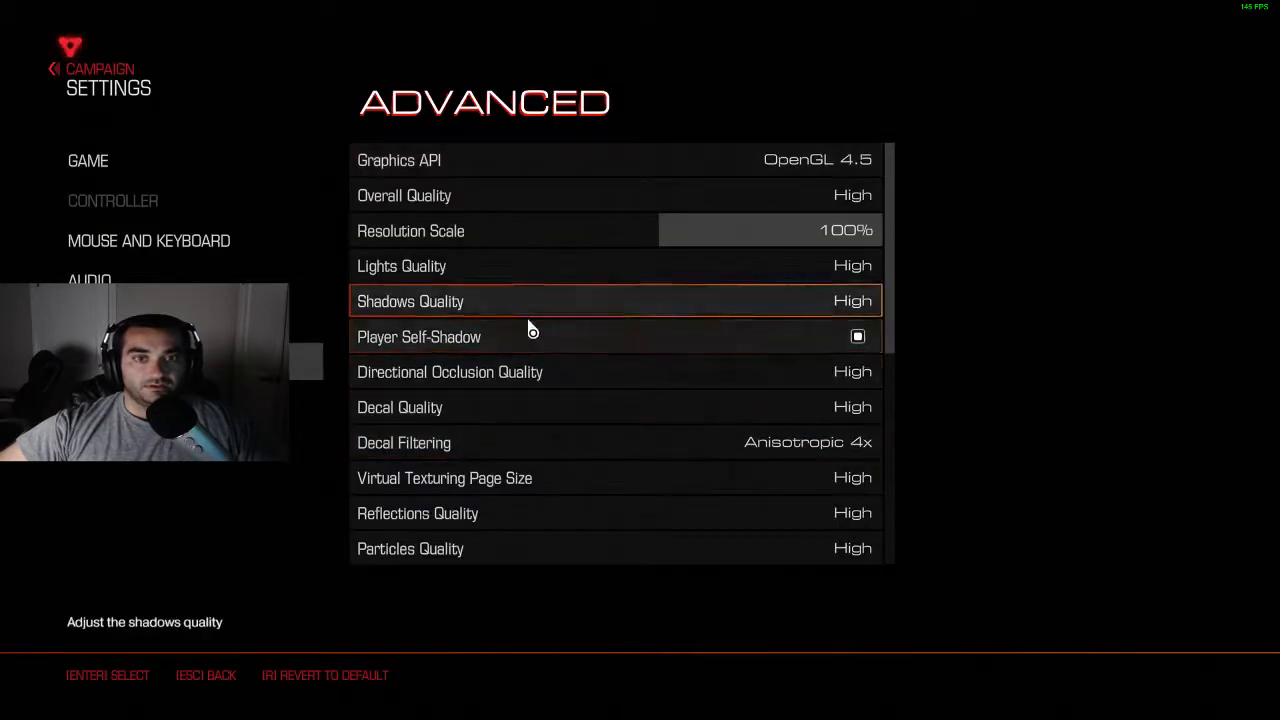
scroll("down", 3)
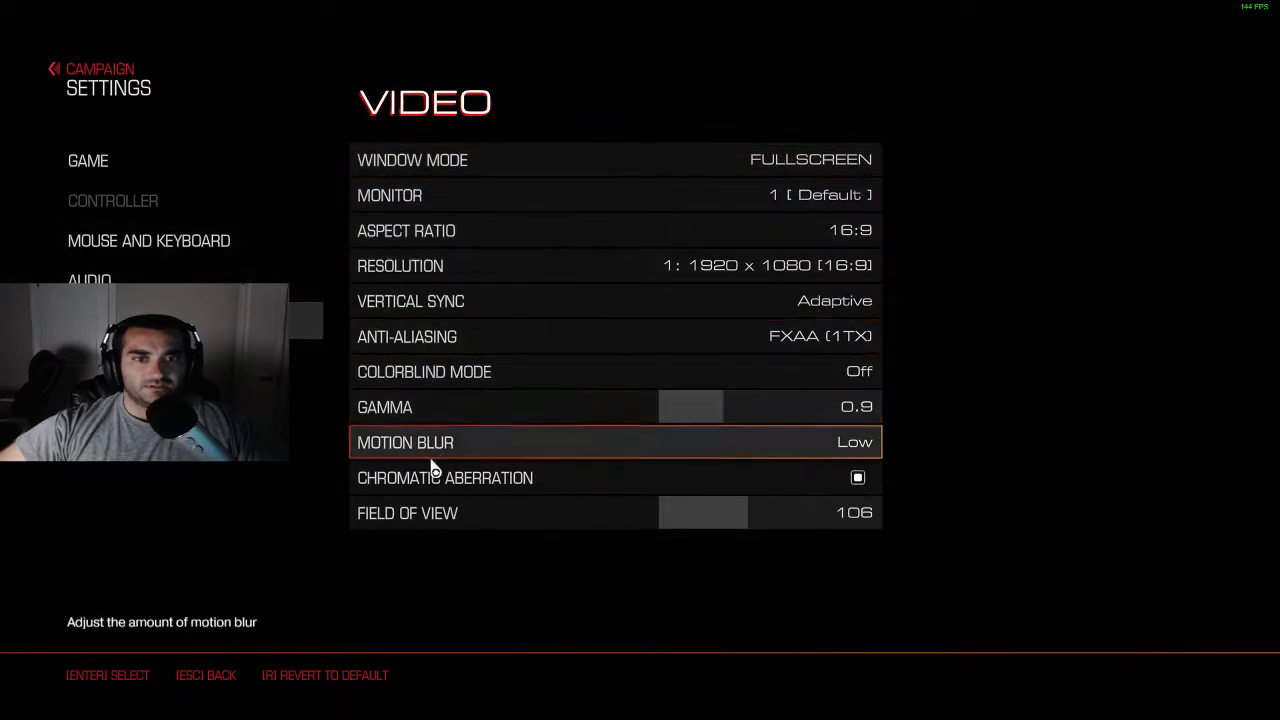
left_click(88, 160)
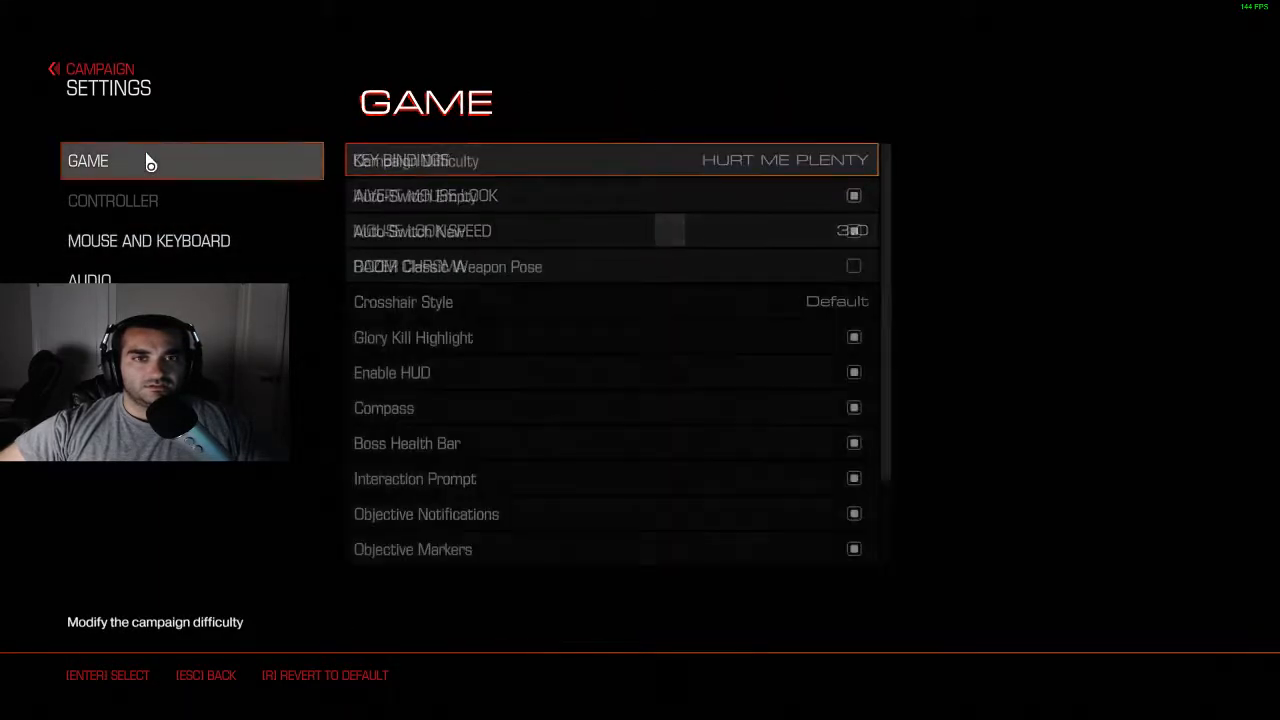
left_click(148, 240)
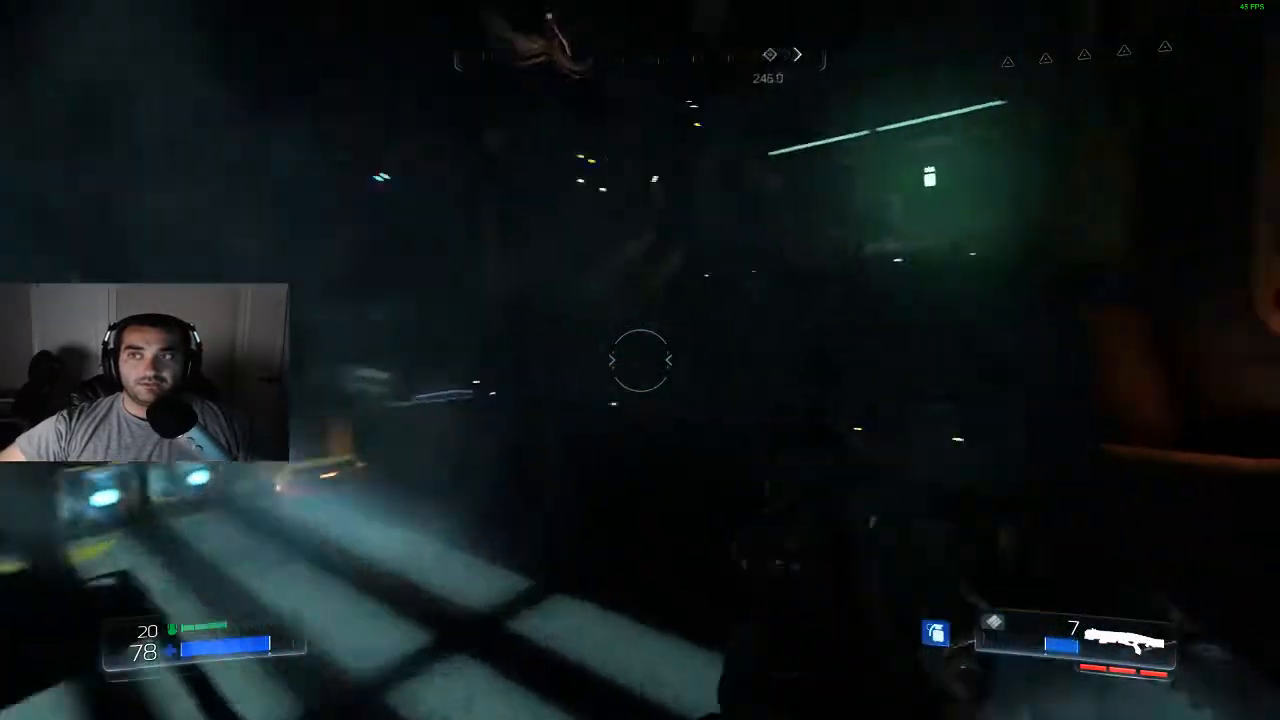
Pause the game to reach the menu for the Mouse and Keyboard settings
key("Escape")
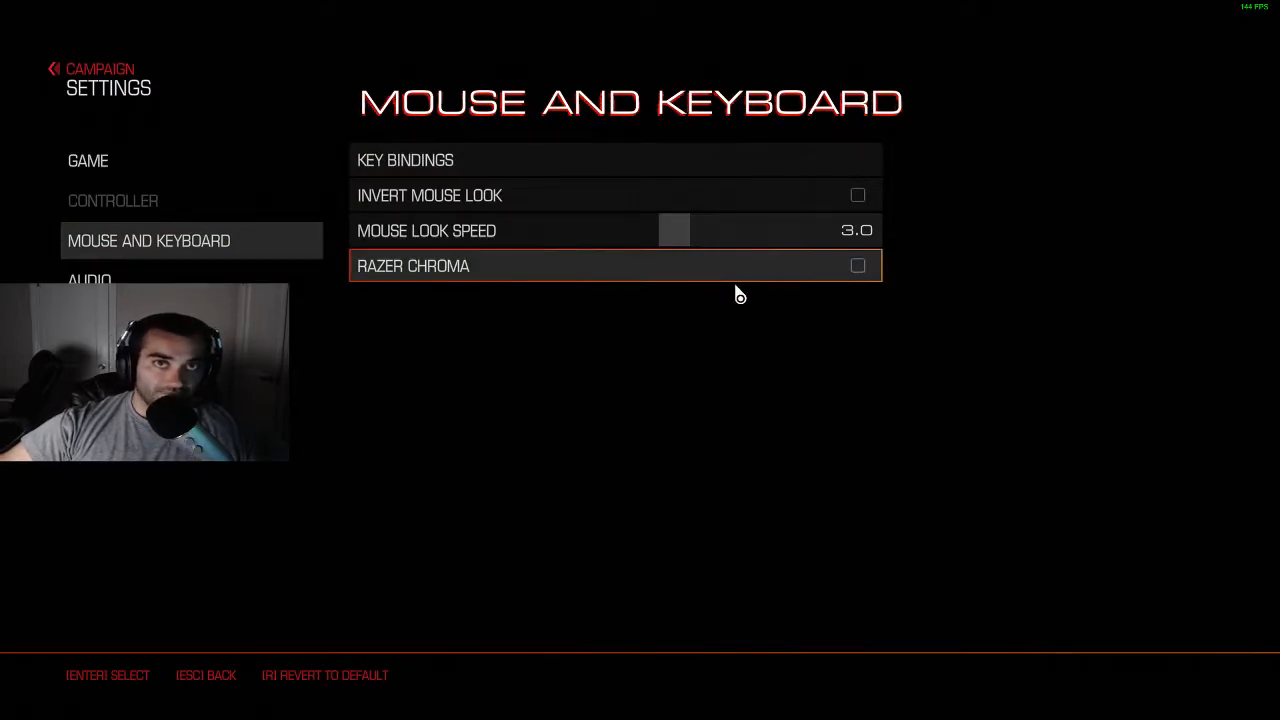
mouse_move(612, 310)
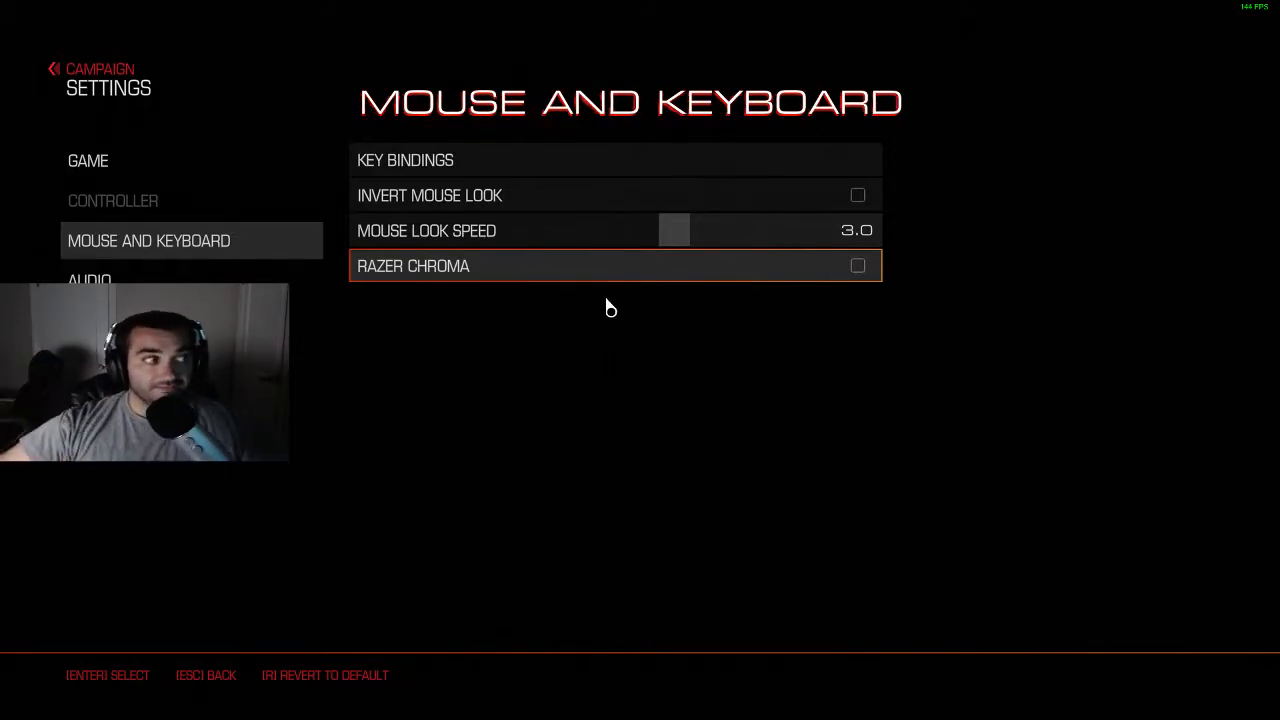
mouse_move(48, 576)
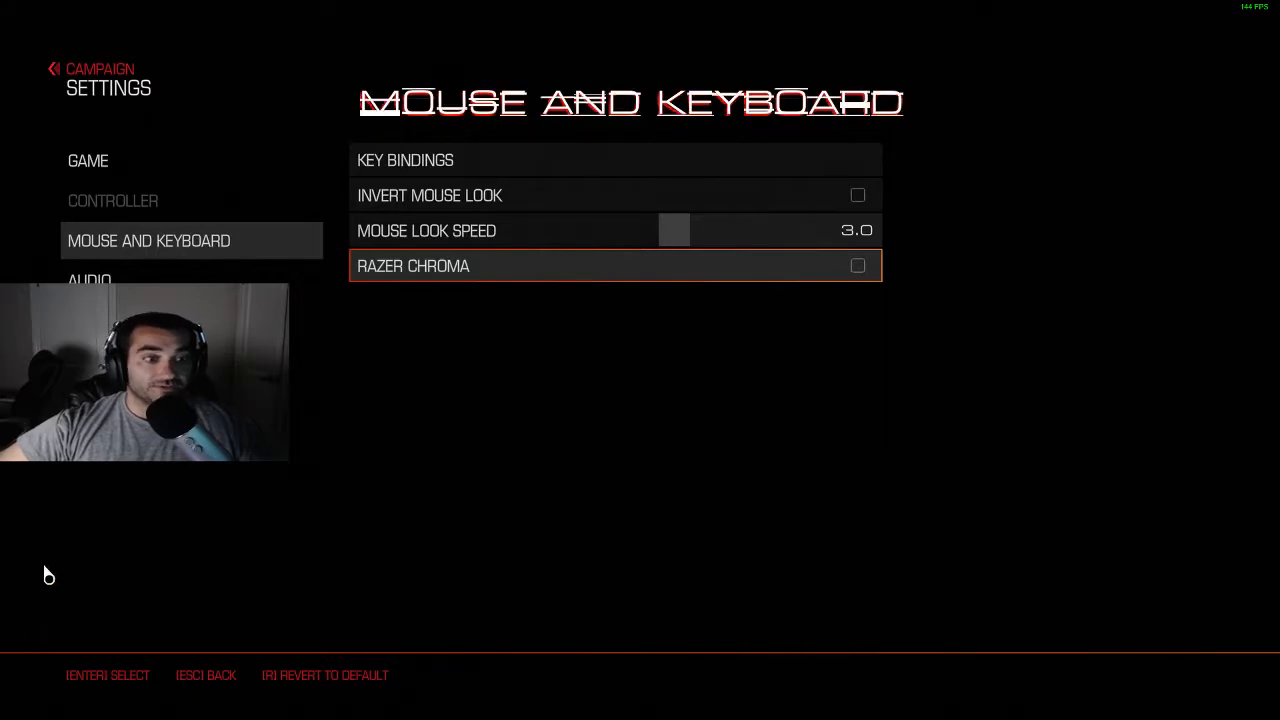
Leave Settings with Razer Chroma unchecked, returning to the in-game menu
key("Escape")
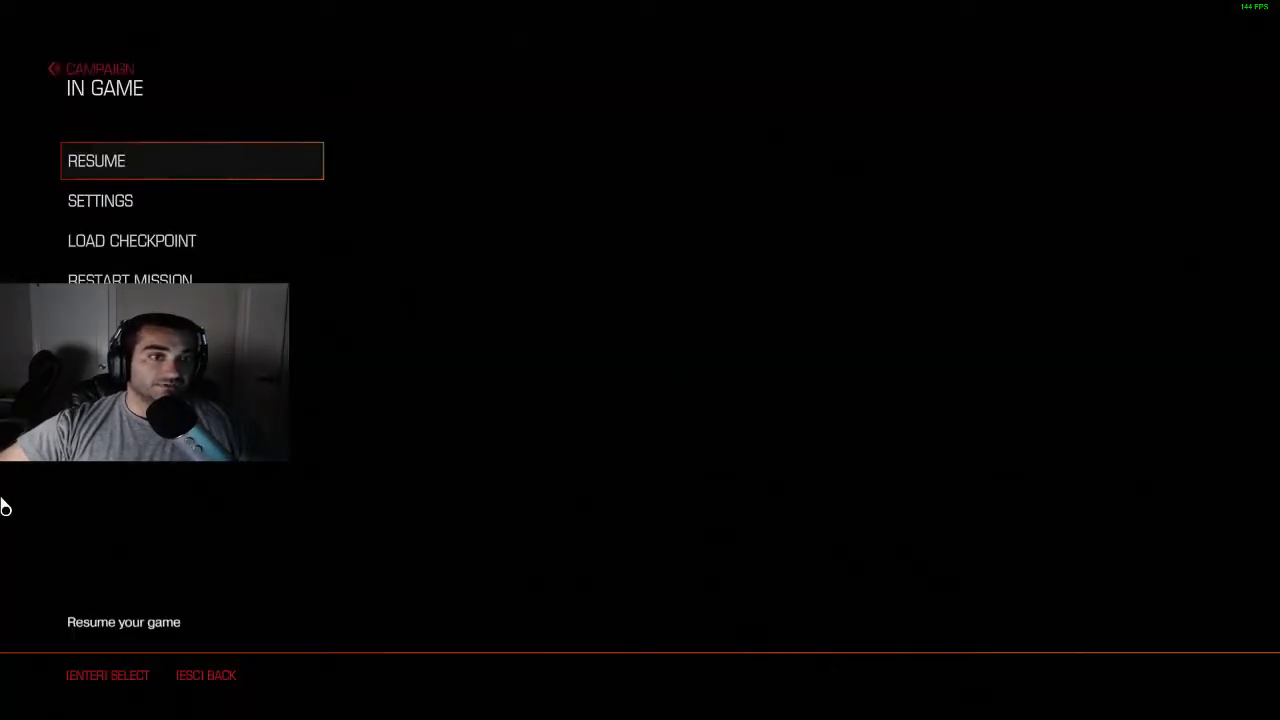
mouse_move(216, 504)
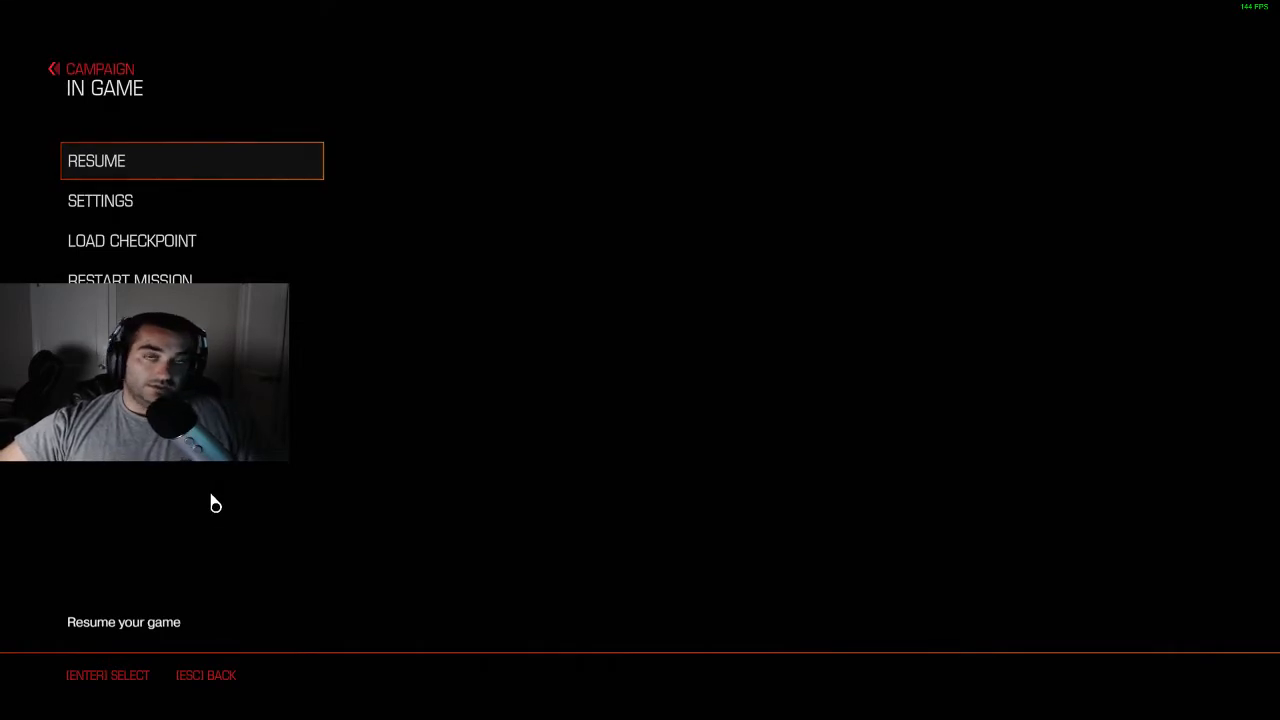